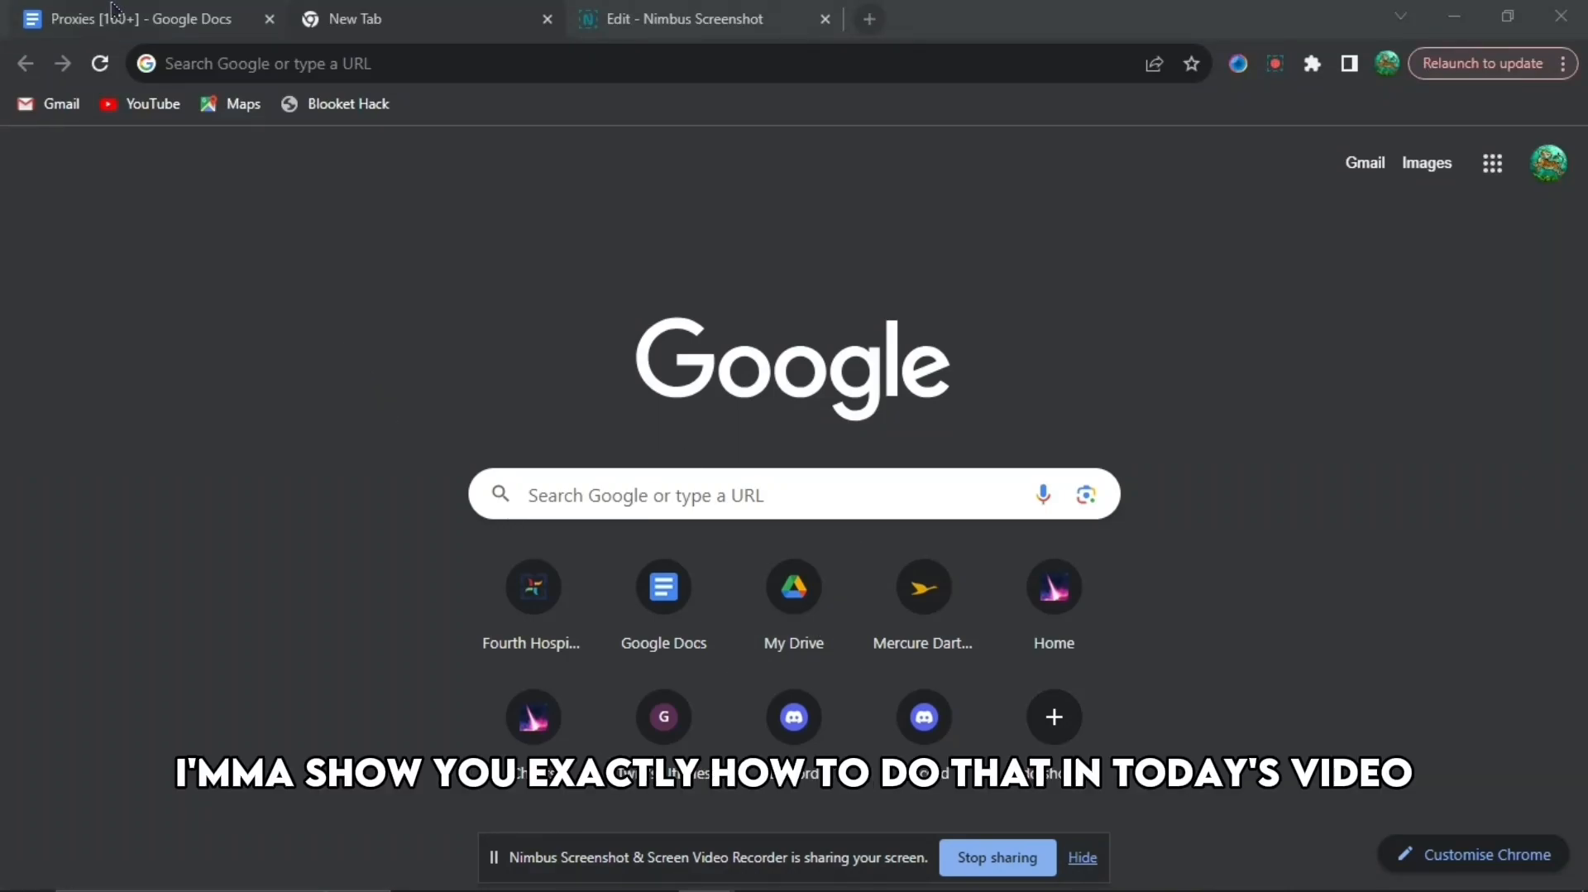
# Scroll through the Proxies document's link headings down to the fun1.frostbite.cc Rammerhead link
pyautogui.click(132, 18)
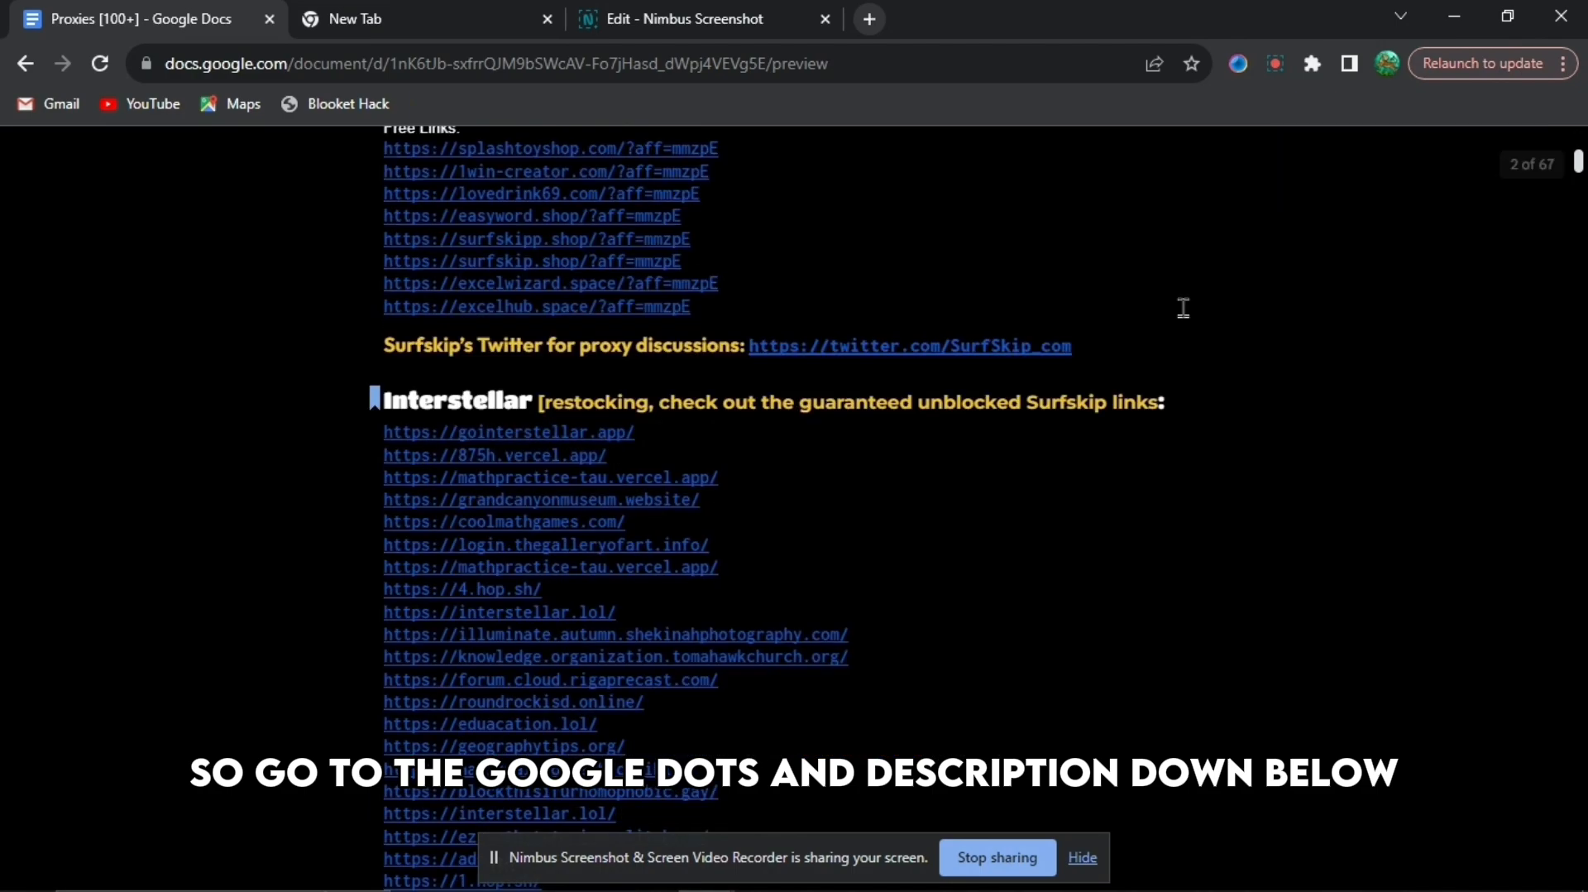
pyautogui.scroll(-3)
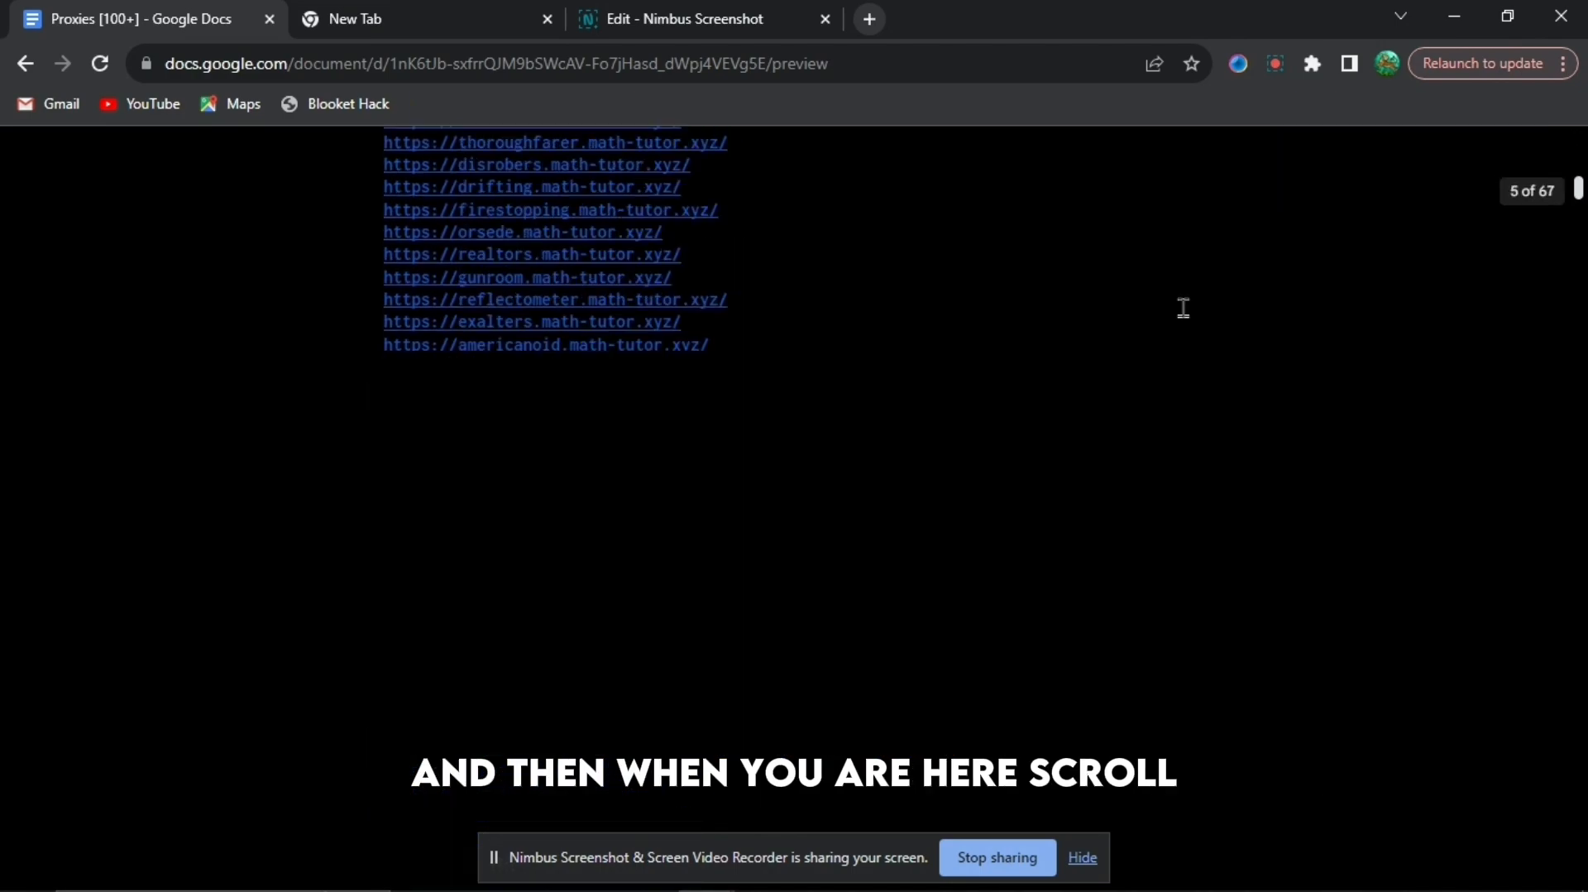
pyautogui.scroll(-3)
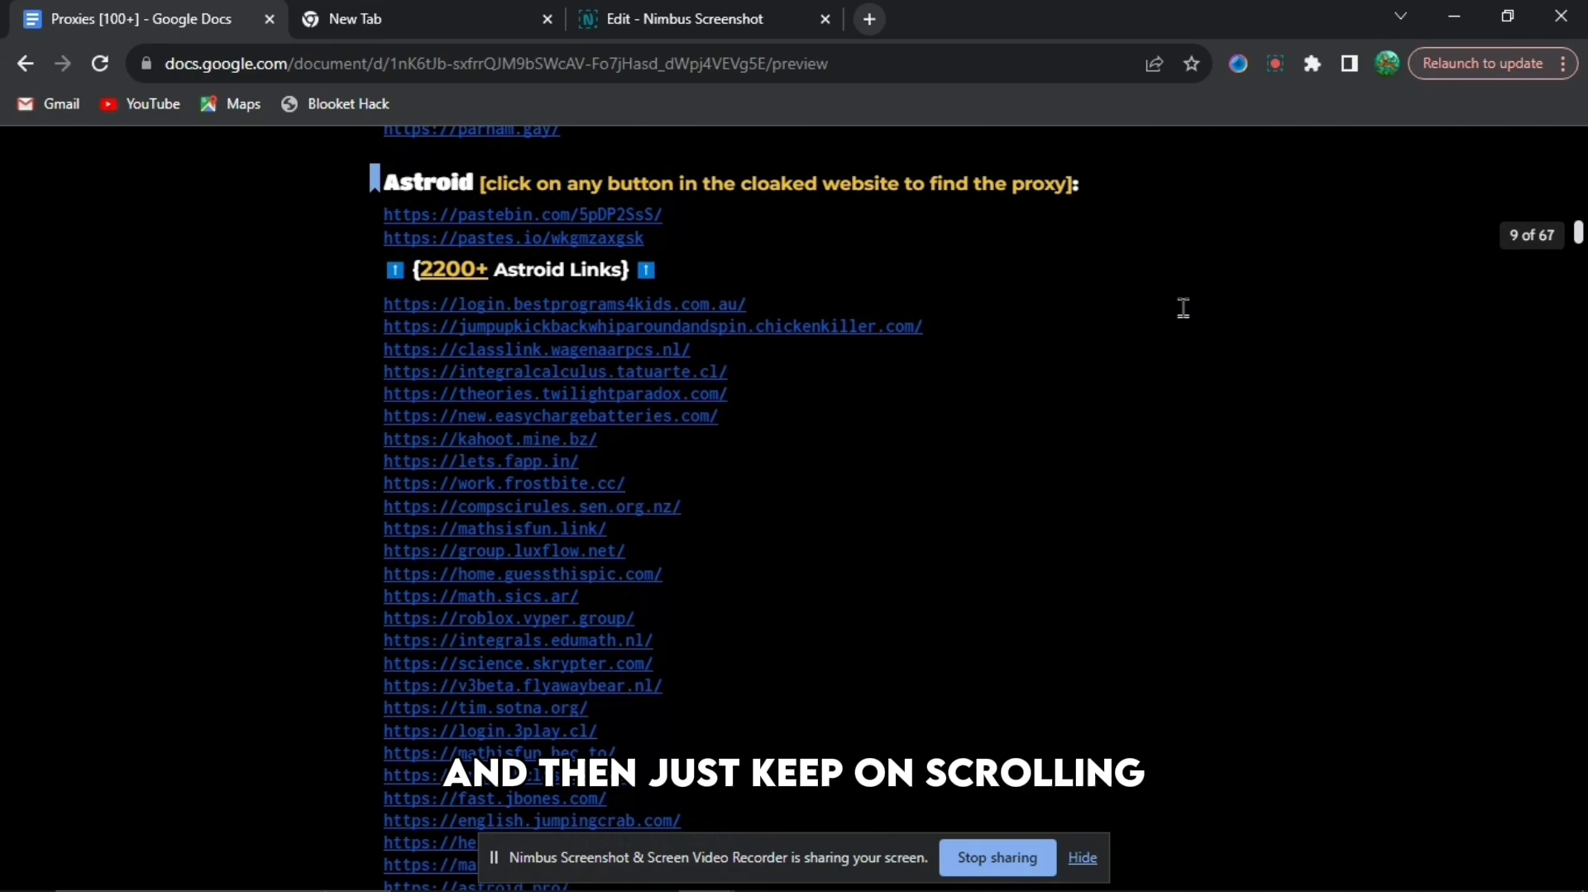
pyautogui.scroll(-3)
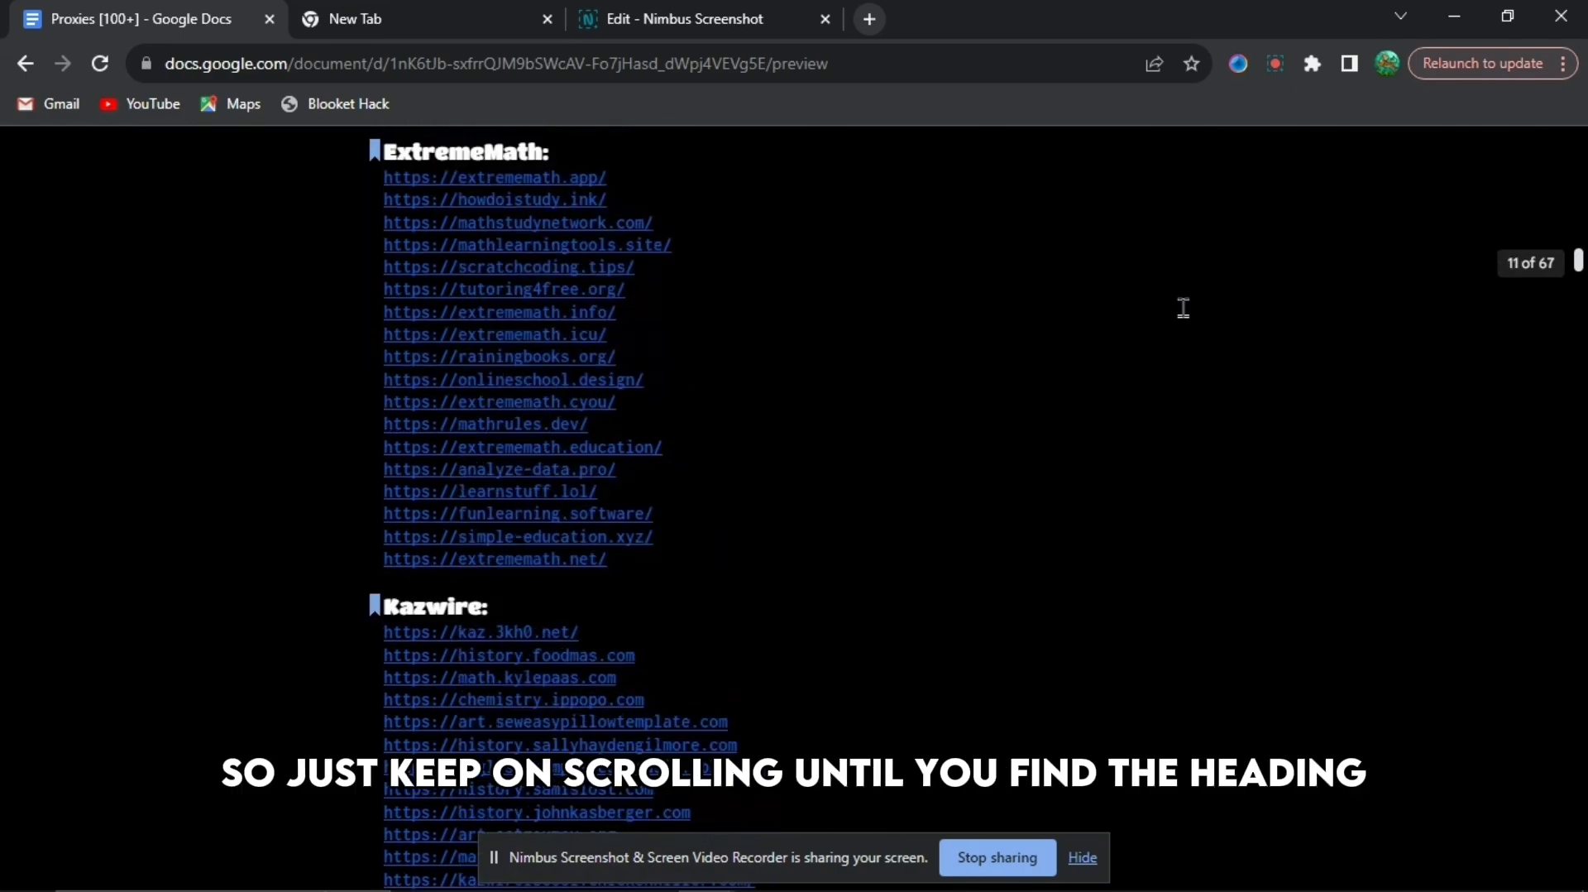
pyautogui.scroll(-3)
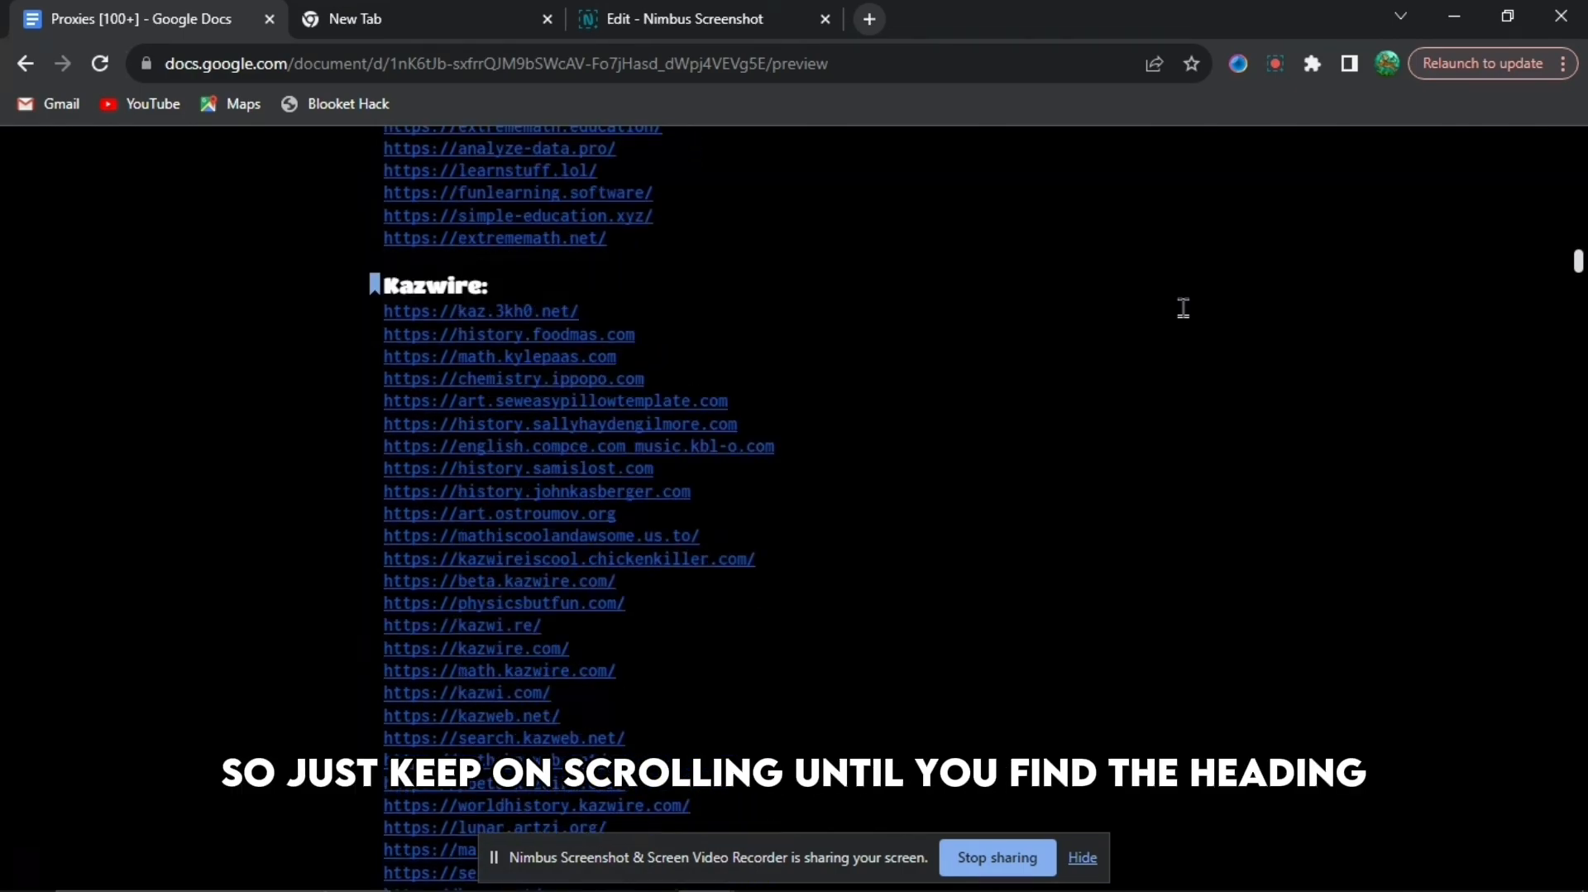
pyautogui.scroll(-3)
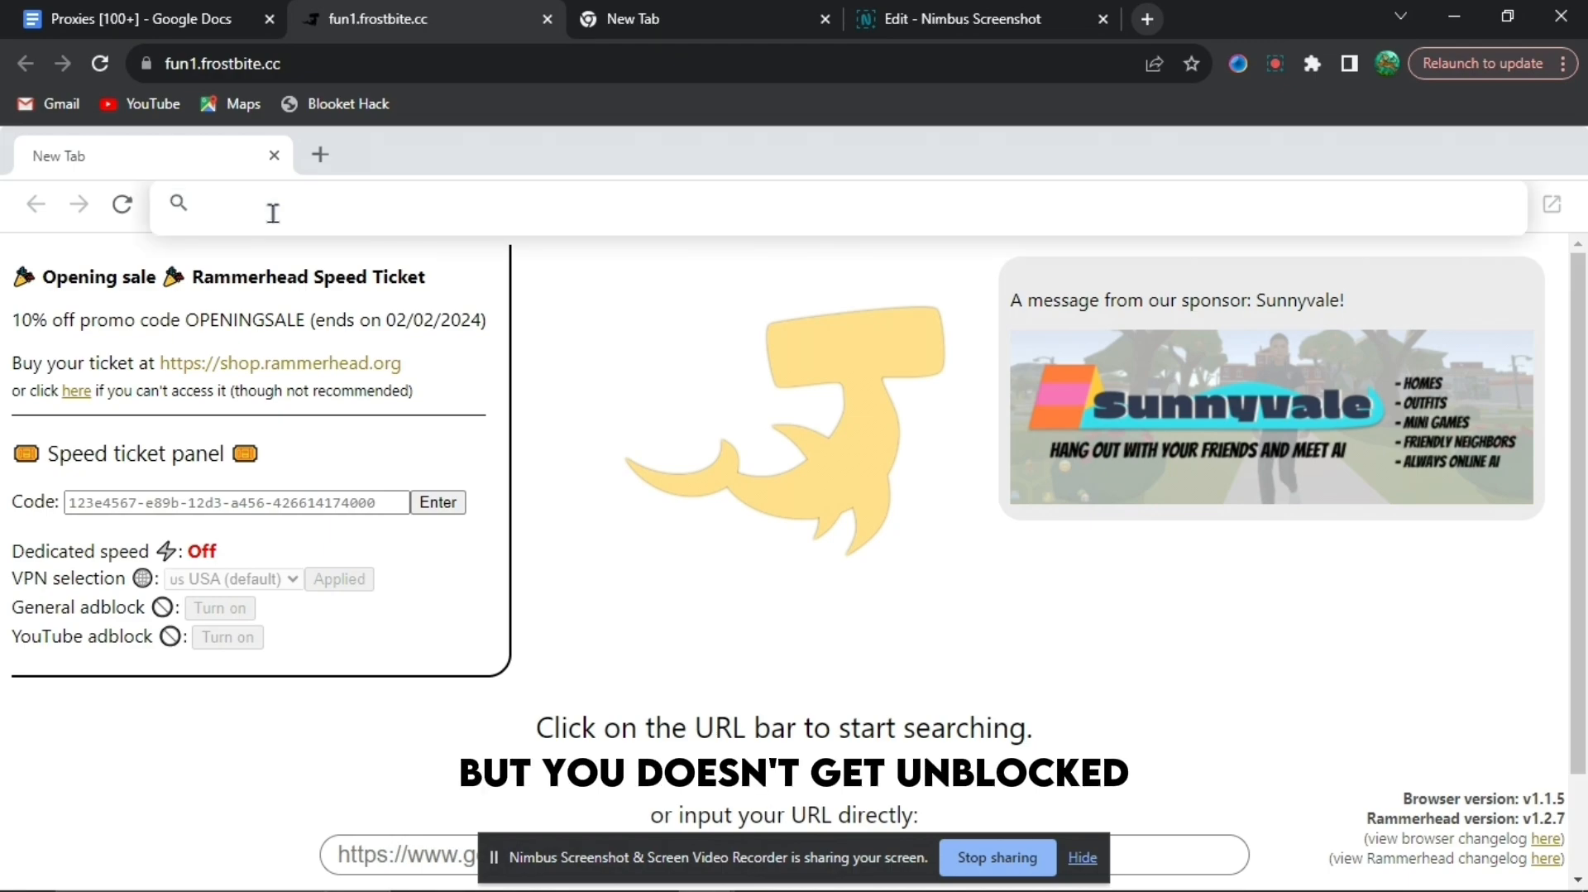
# Load discord.com in the first proxy tab and start a second blank proxy tab
pyautogui.click(267, 204)
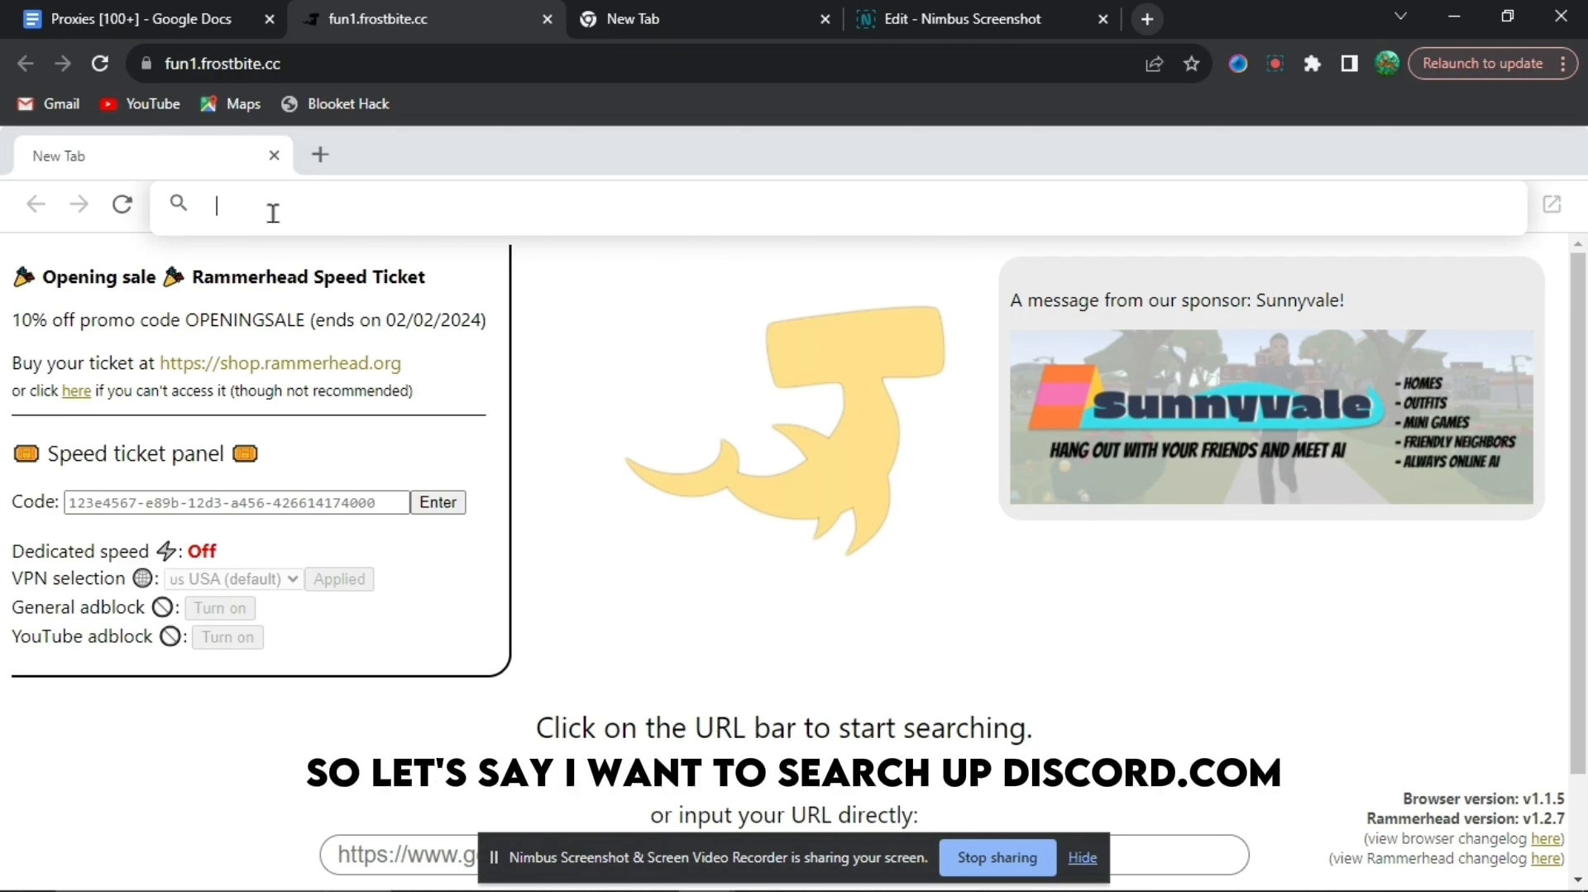
pyautogui.write('discord.com')
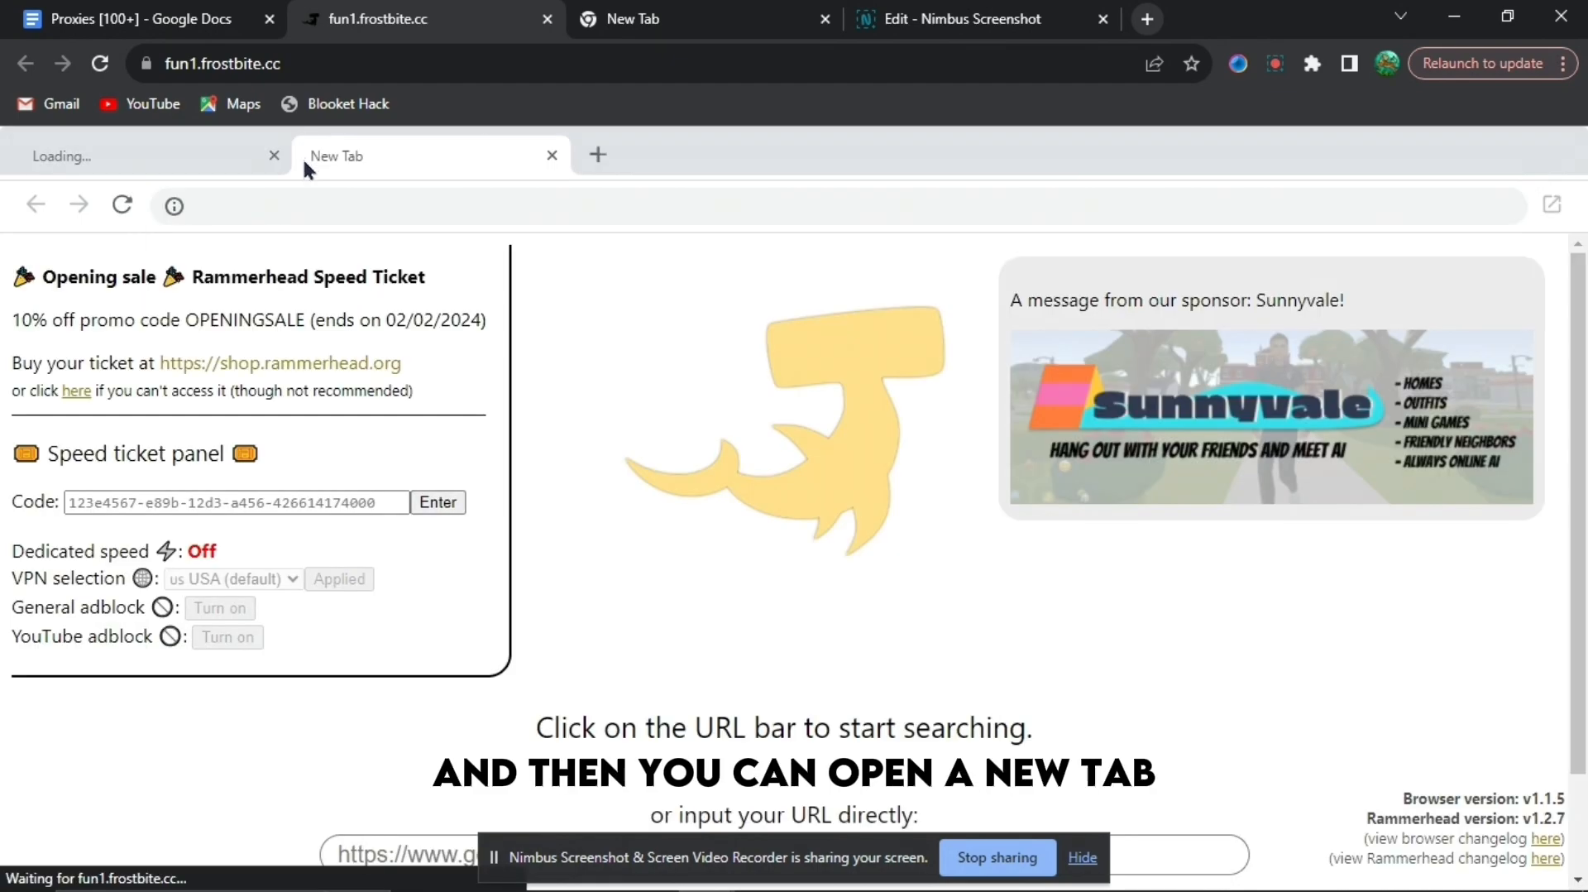
pyautogui.click(232, 502)
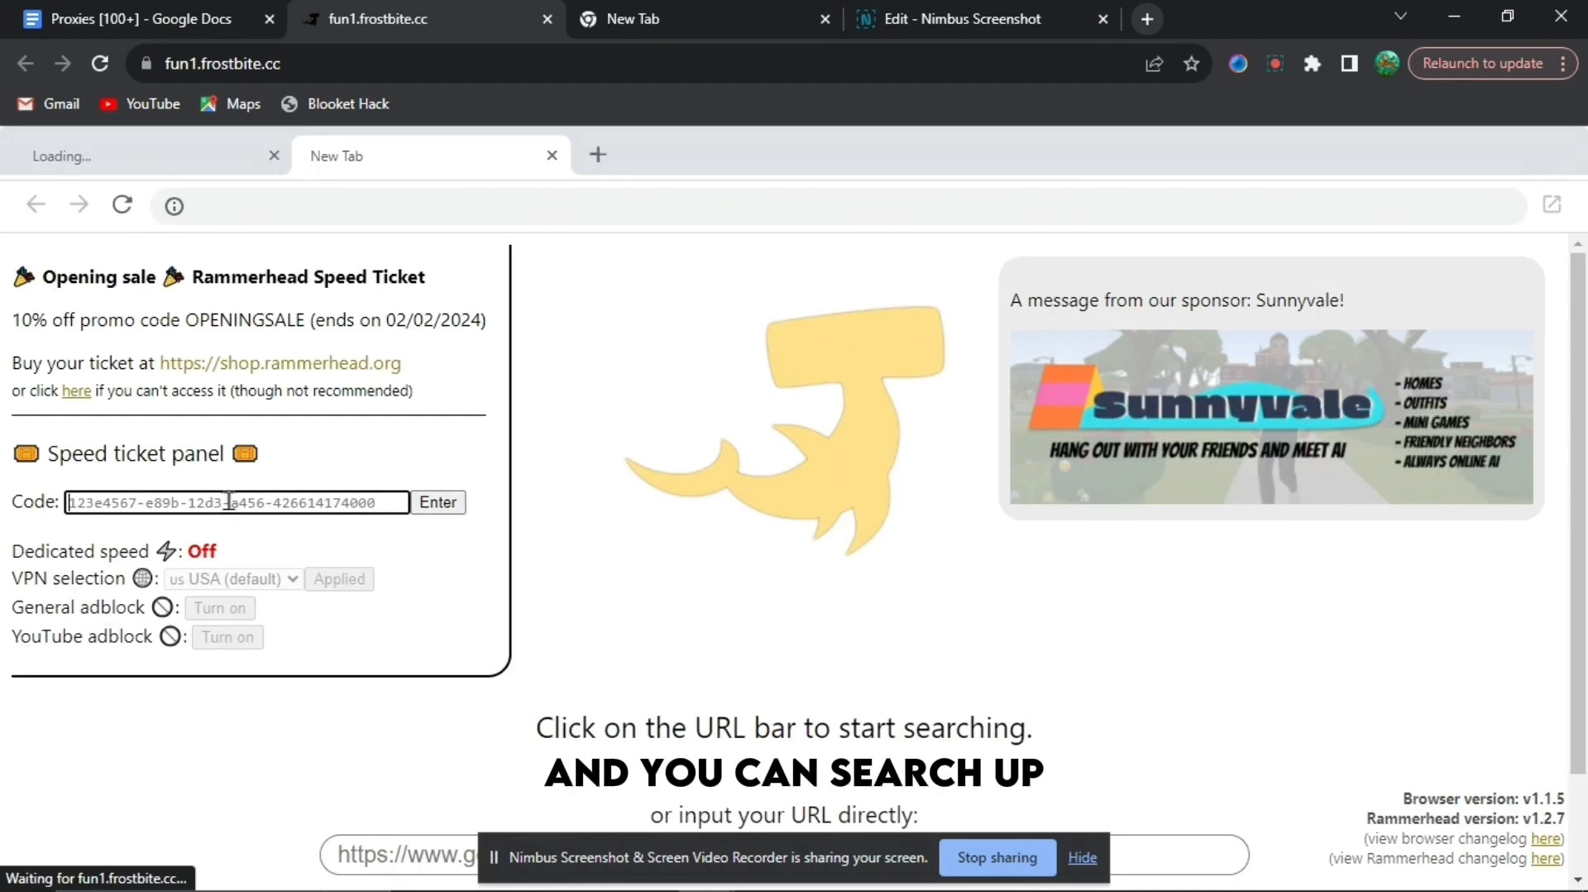
# Send the second proxy tab to youtube.com and add a third blank proxy tab
pyautogui.write('youtu')
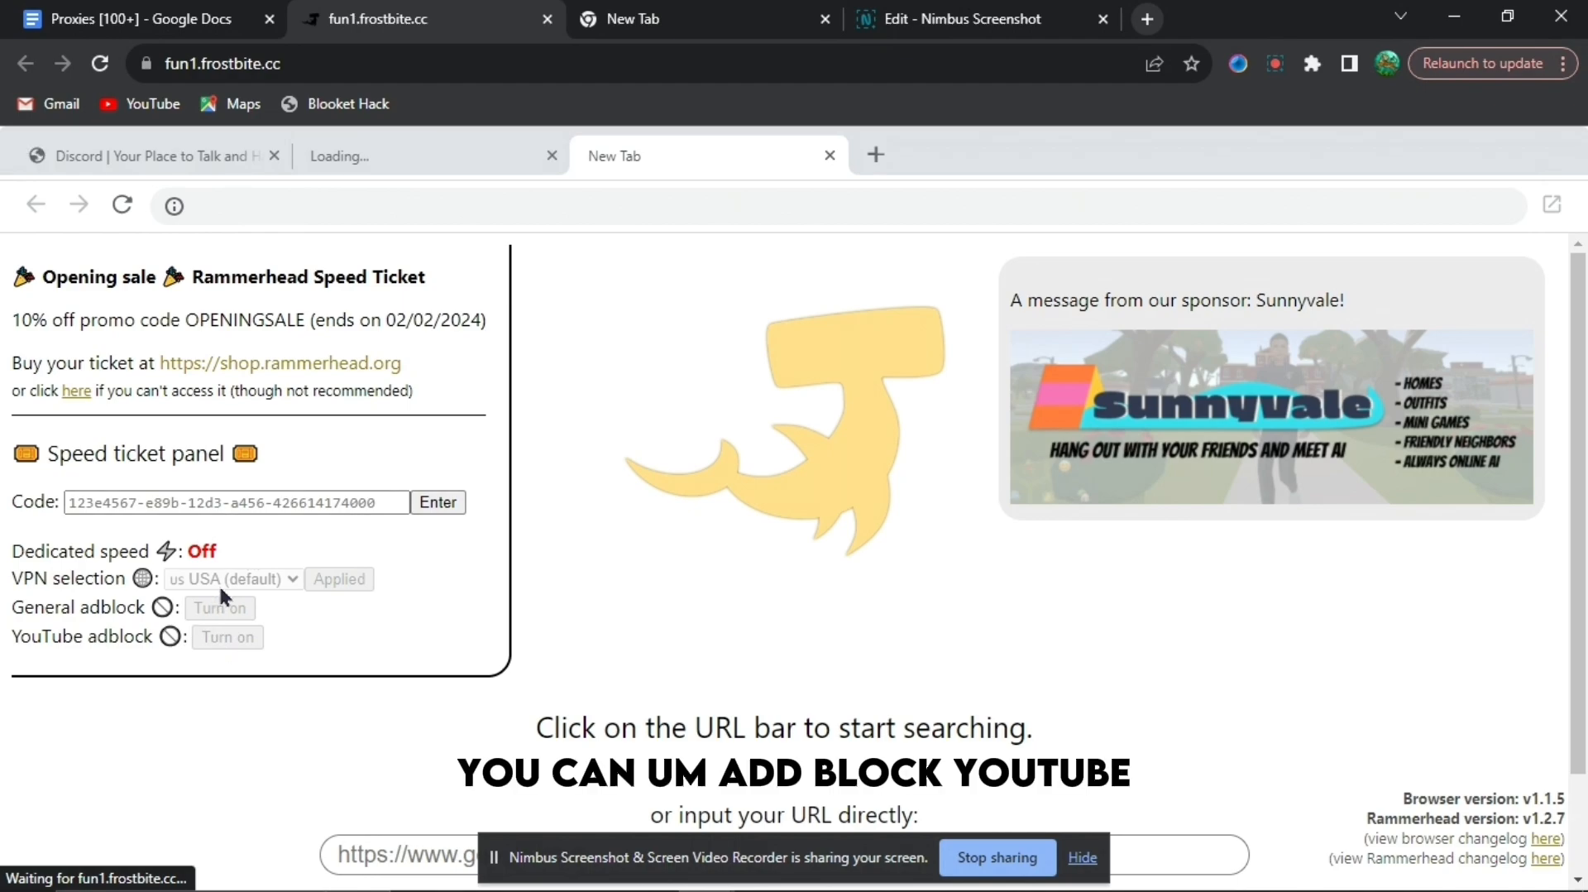
pyautogui.click(234, 502)
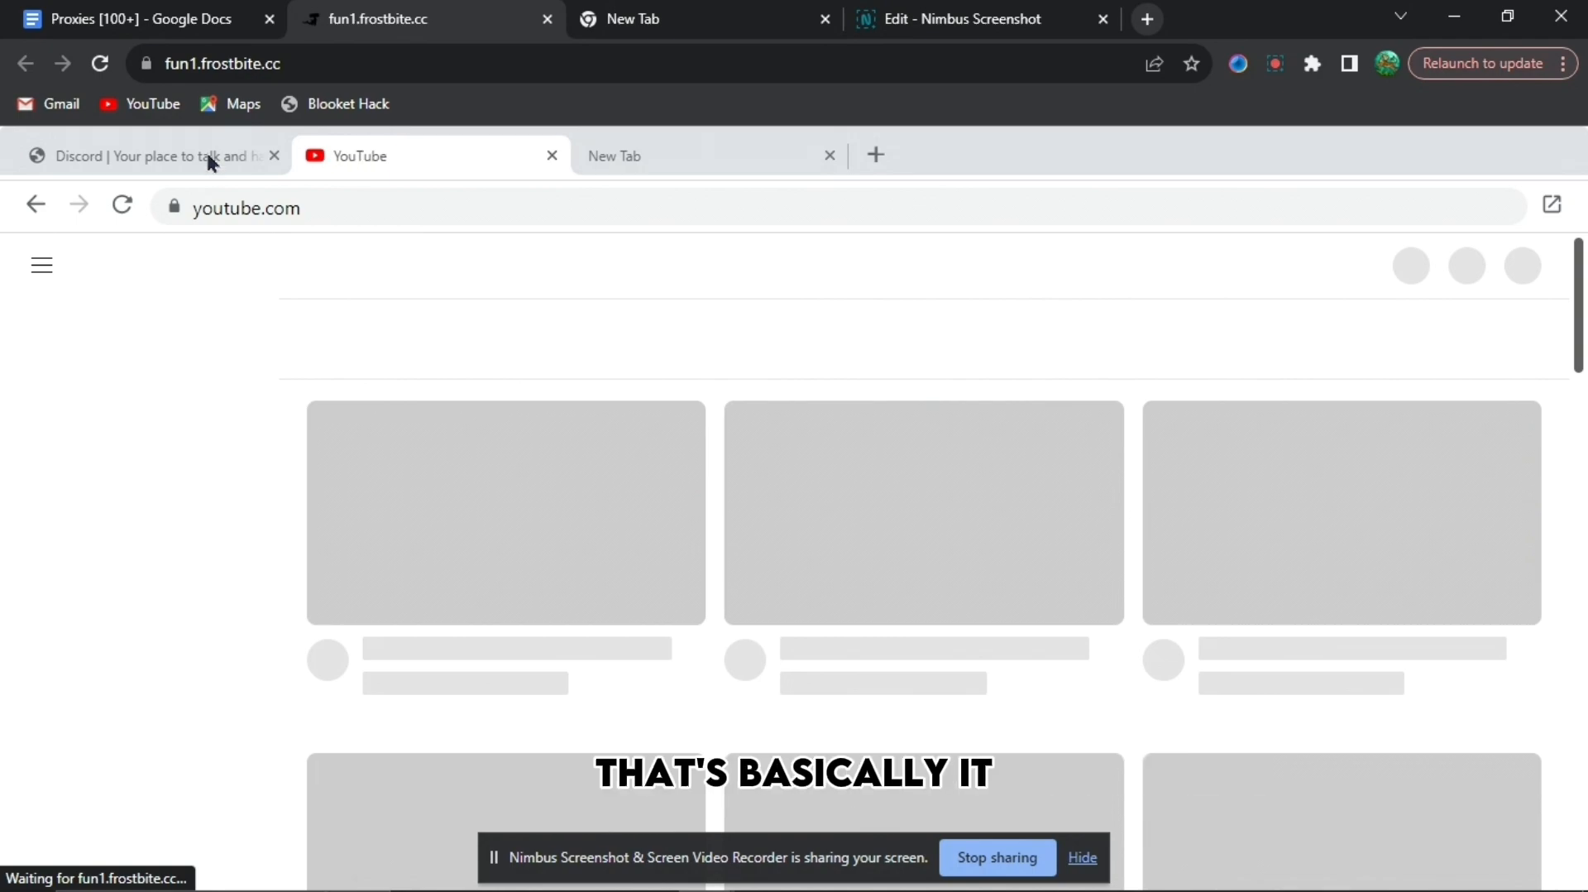
# Bring the loaded Discord proxy tab back to the front beside YouTube
pyautogui.click(149, 156)
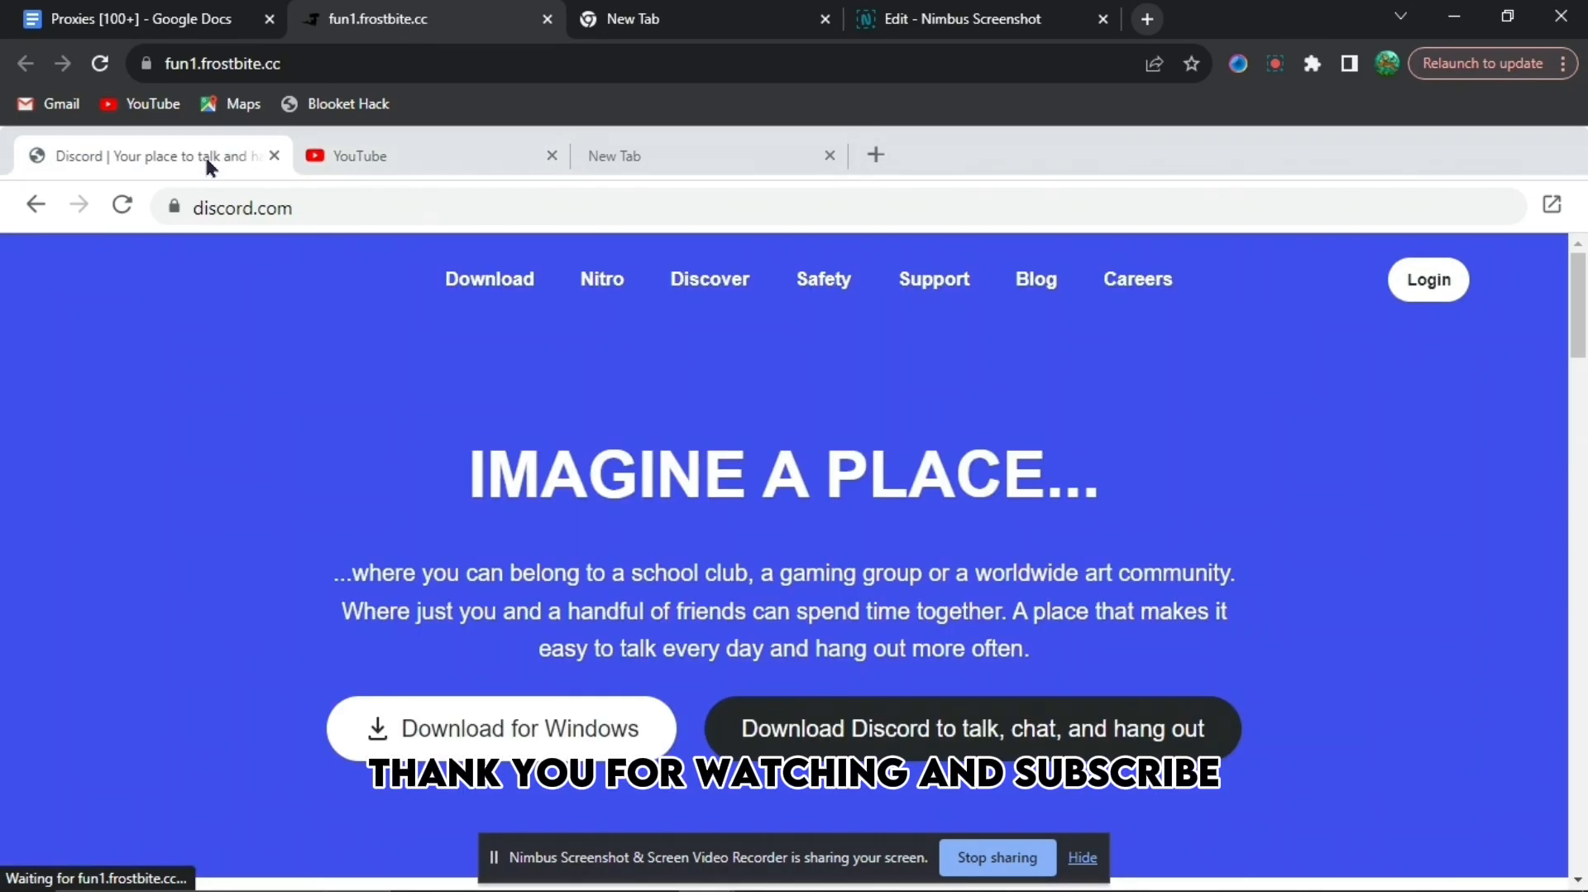